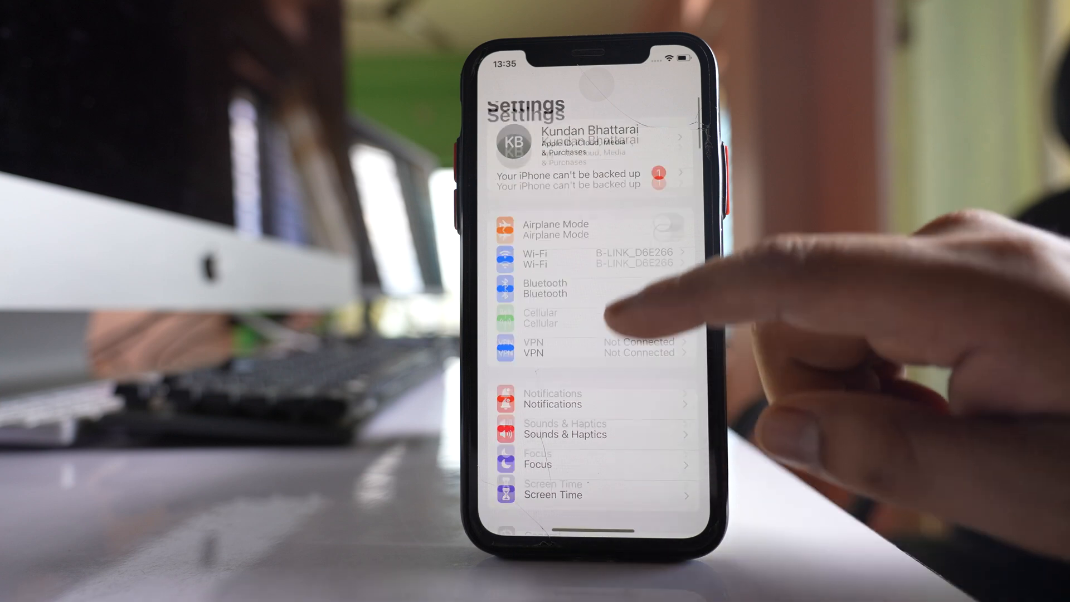
# Switch off Attention Aware Features under Face ID & Passcode.
pyautogui.scroll(-3)
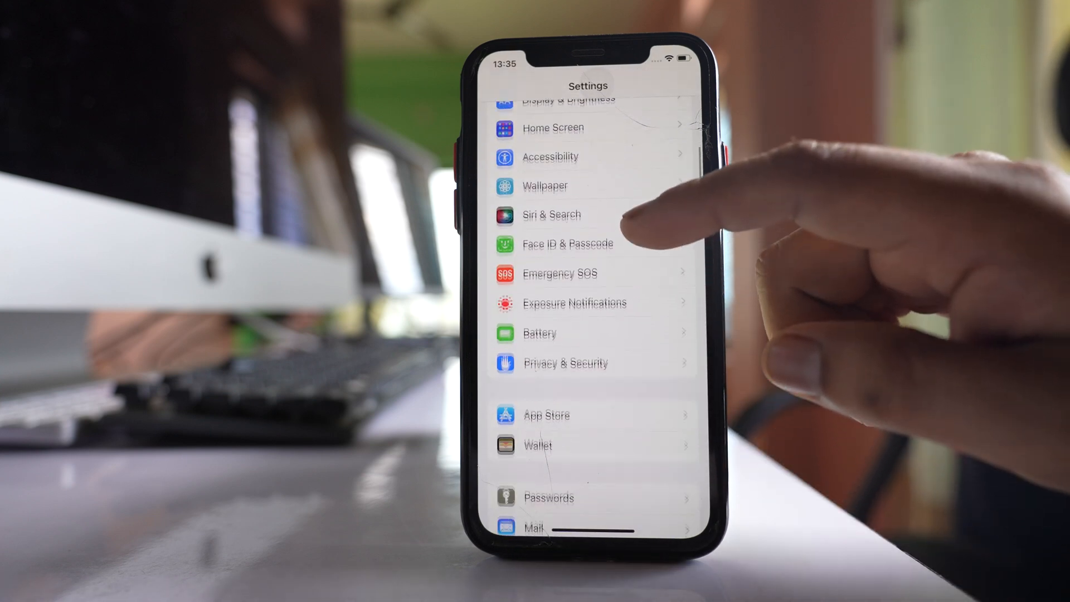
pyautogui.click(567, 245)
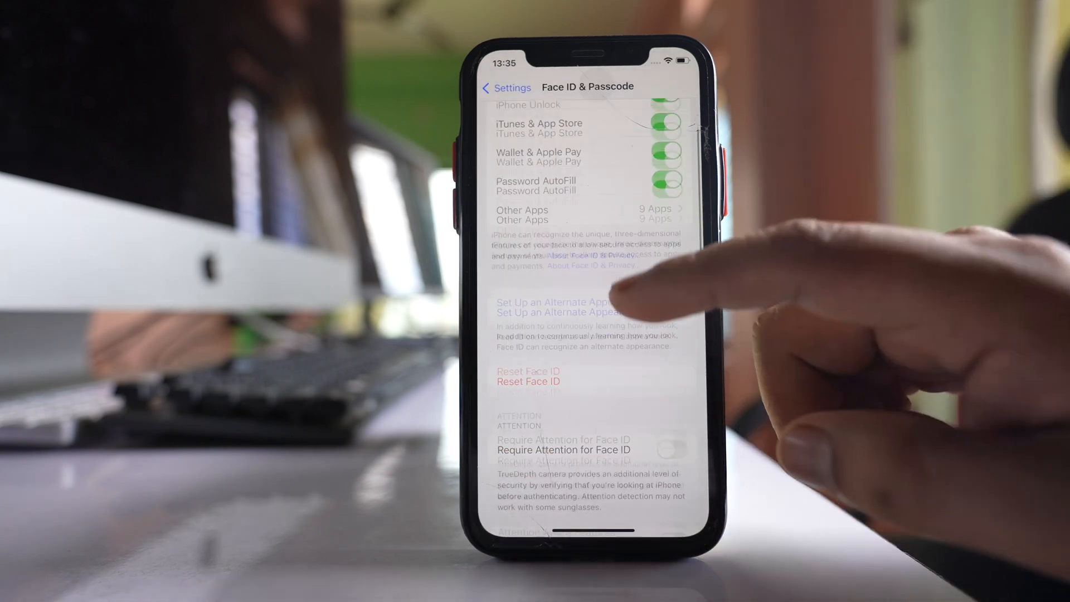
pyautogui.scroll(3)
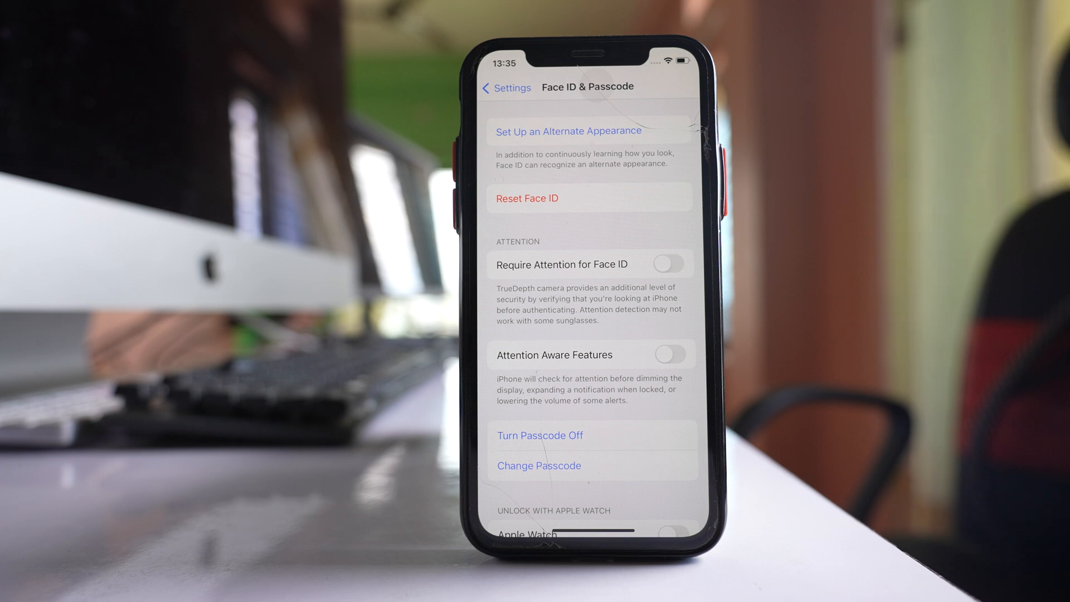
pyautogui.click(671, 355)
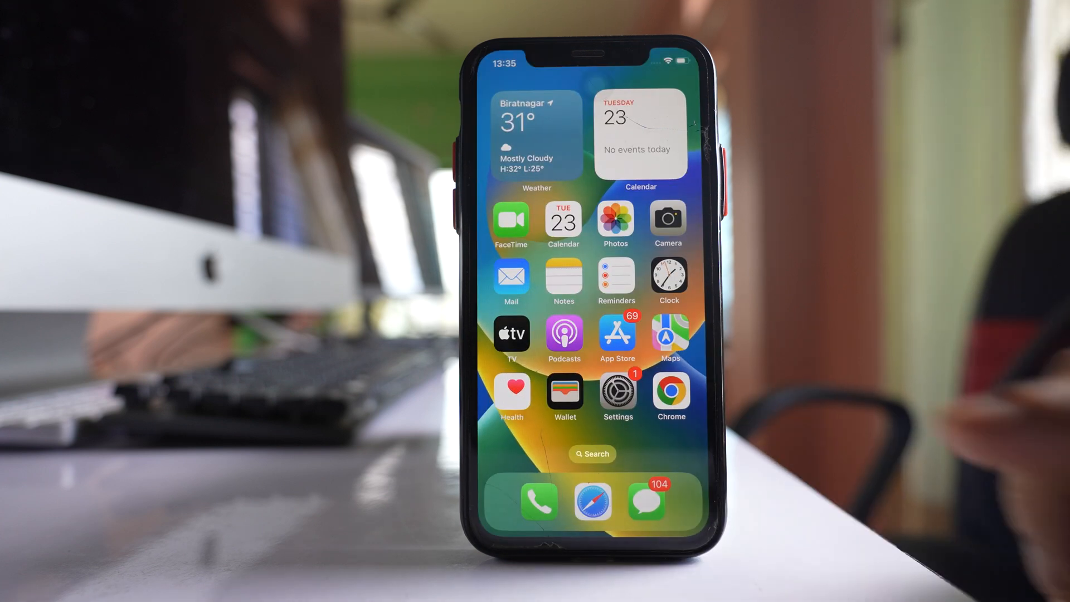
# Change the Music EQ from Classical to Off and return to Music settings.
pyautogui.click(618, 396)
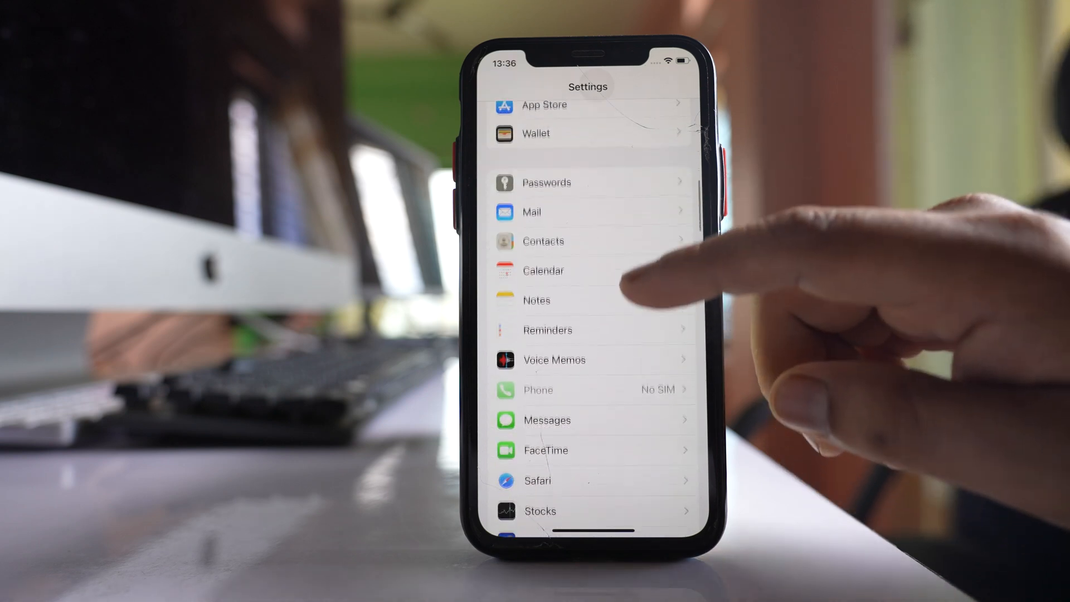
pyautogui.scroll(-3)
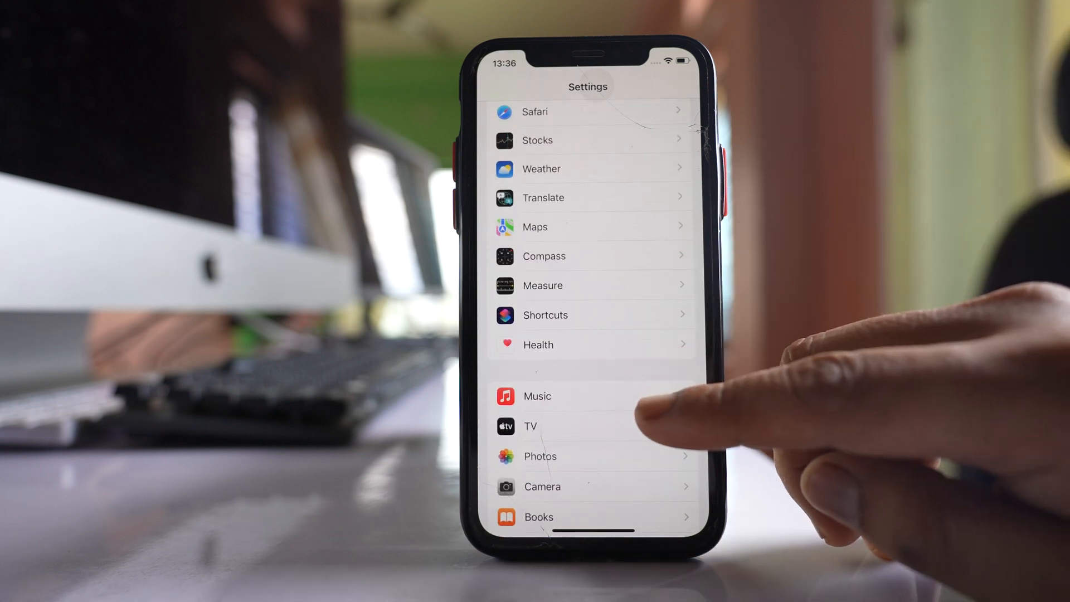
pyautogui.click(538, 396)
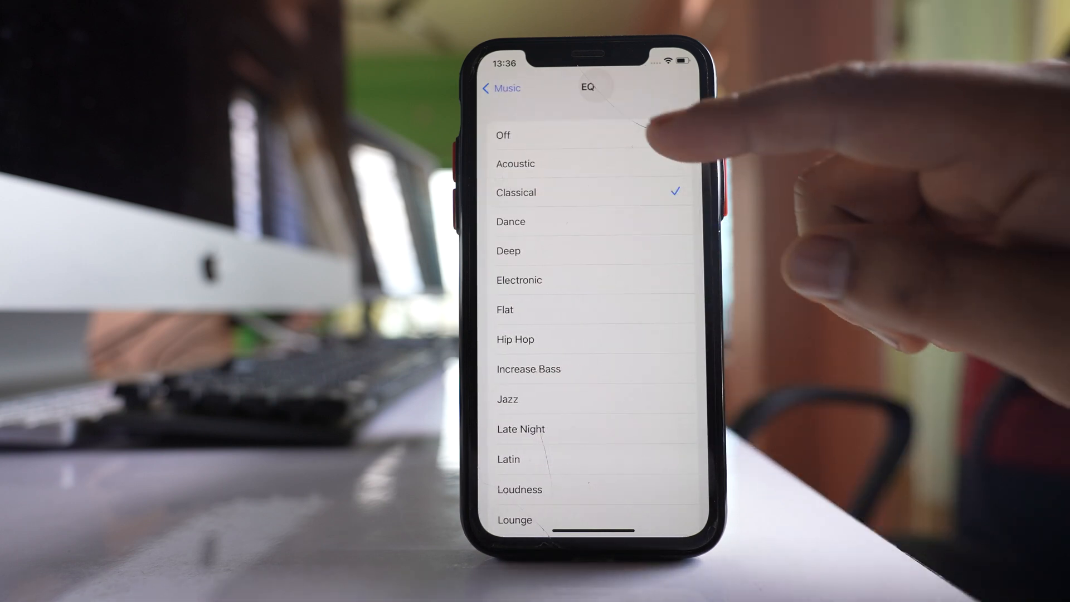
pyautogui.click(504, 135)
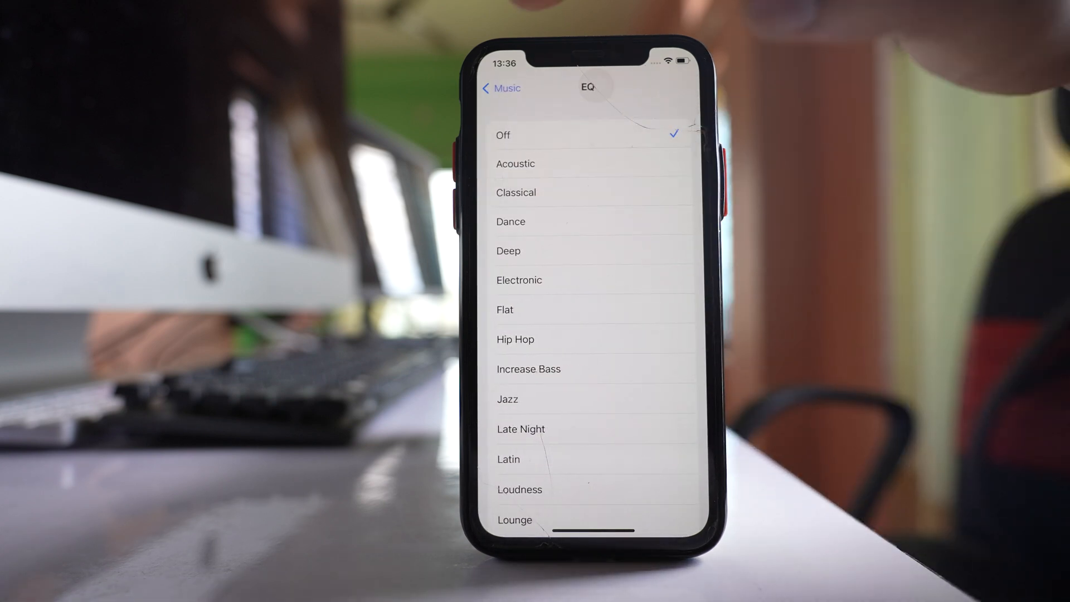
pyautogui.click(501, 88)
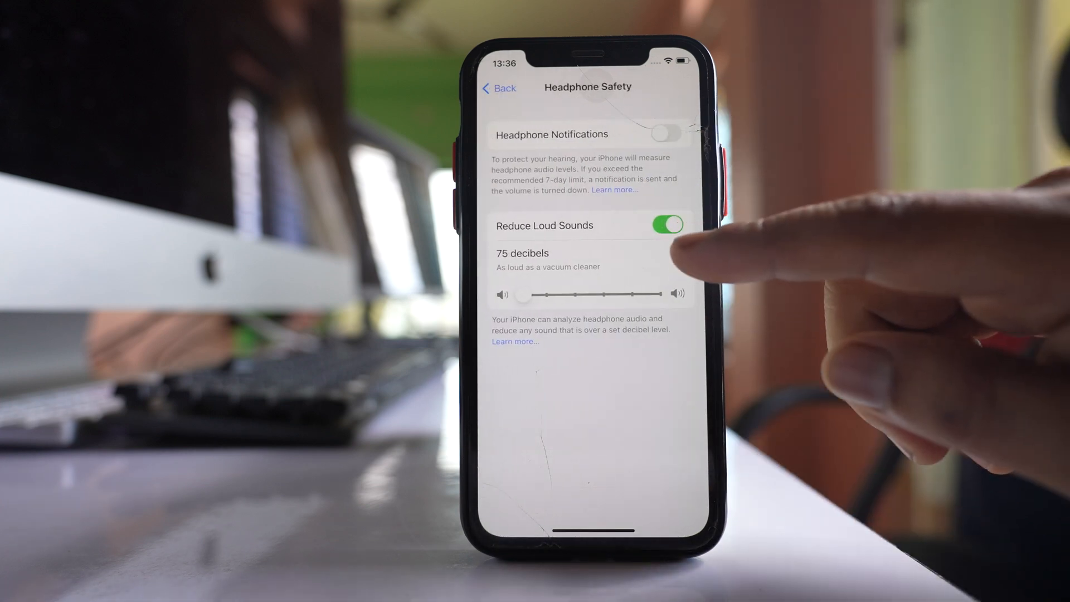
# Switch off Reduce Loud Sounds in Headphone Safety.
pyautogui.click(669, 225)
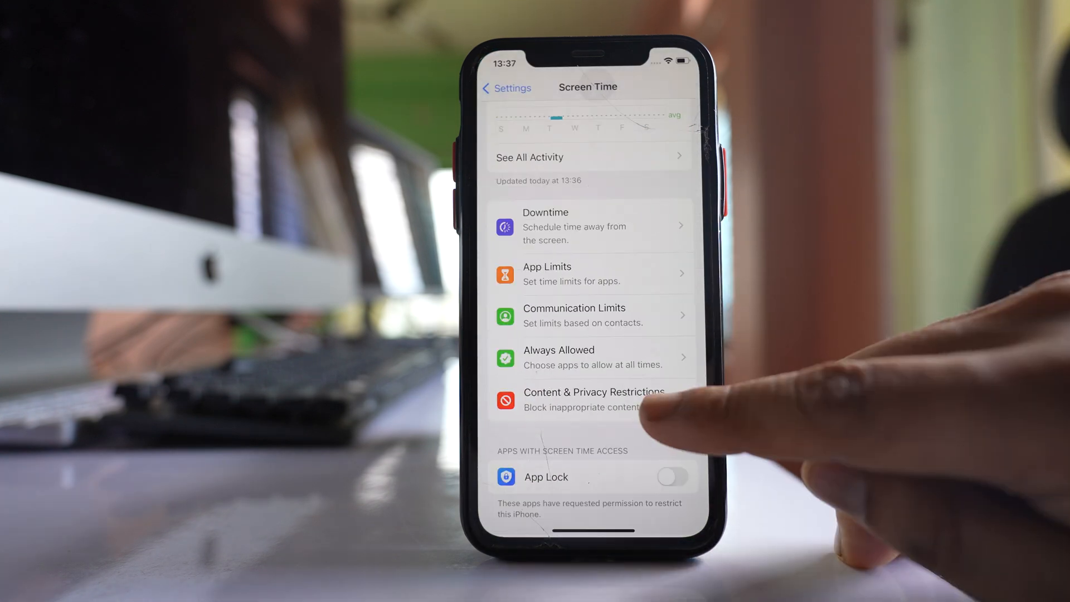
# Reach the Screen Time passcode prompt via Content & Privacy Restrictions > Reduce Loud Sounds.
pyautogui.click(594, 399)
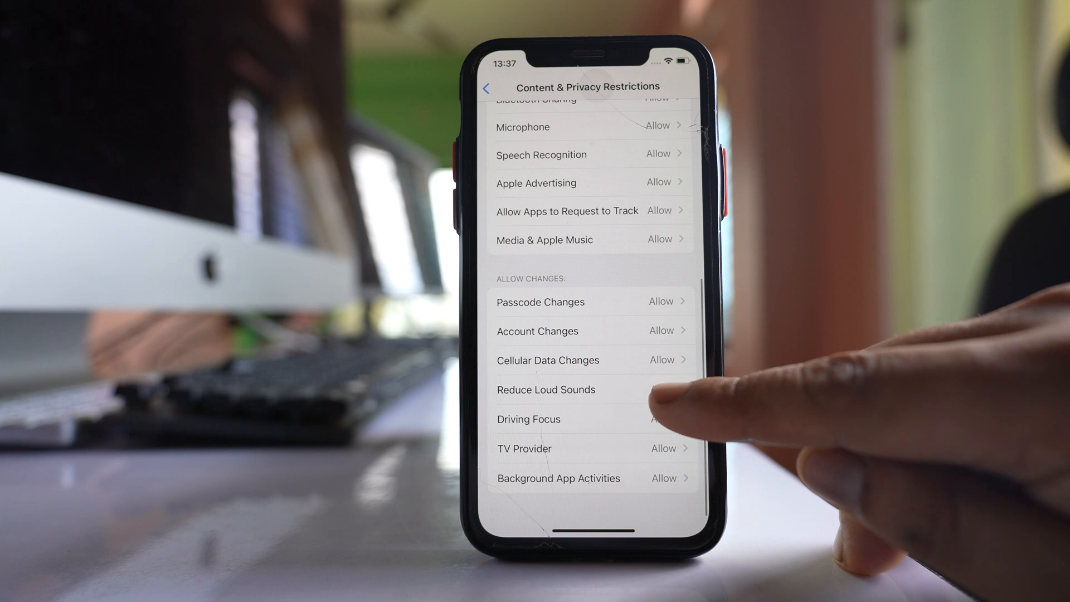
pyautogui.click(540, 303)
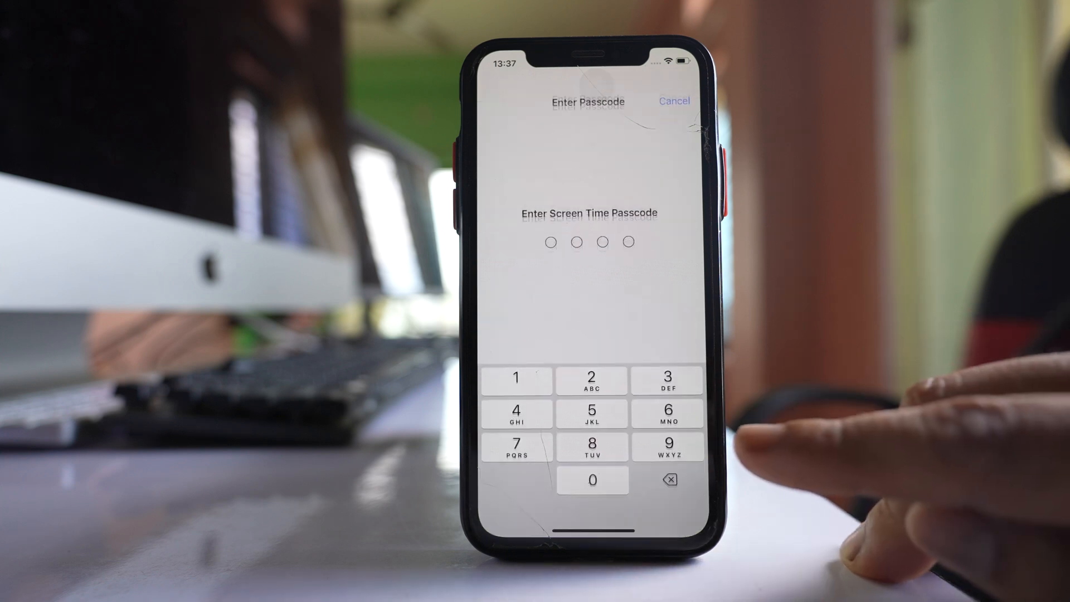